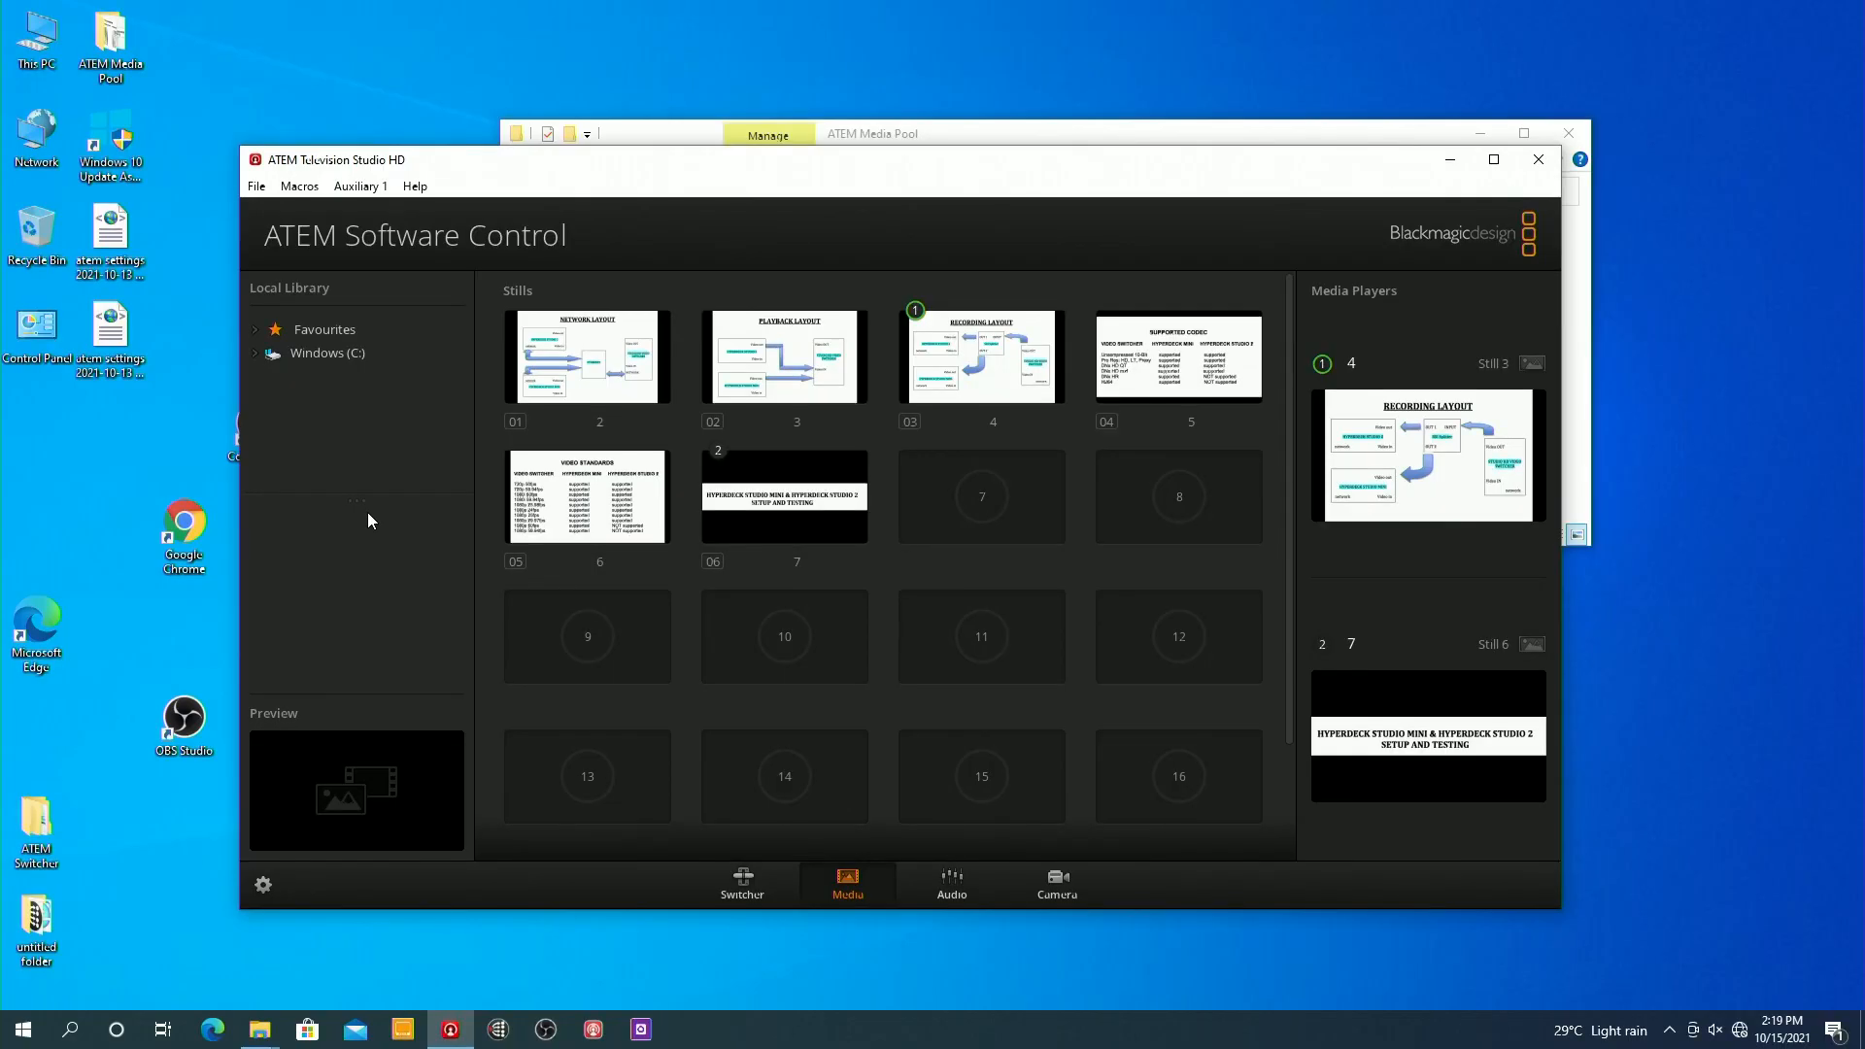
mouse_move(963, 169)
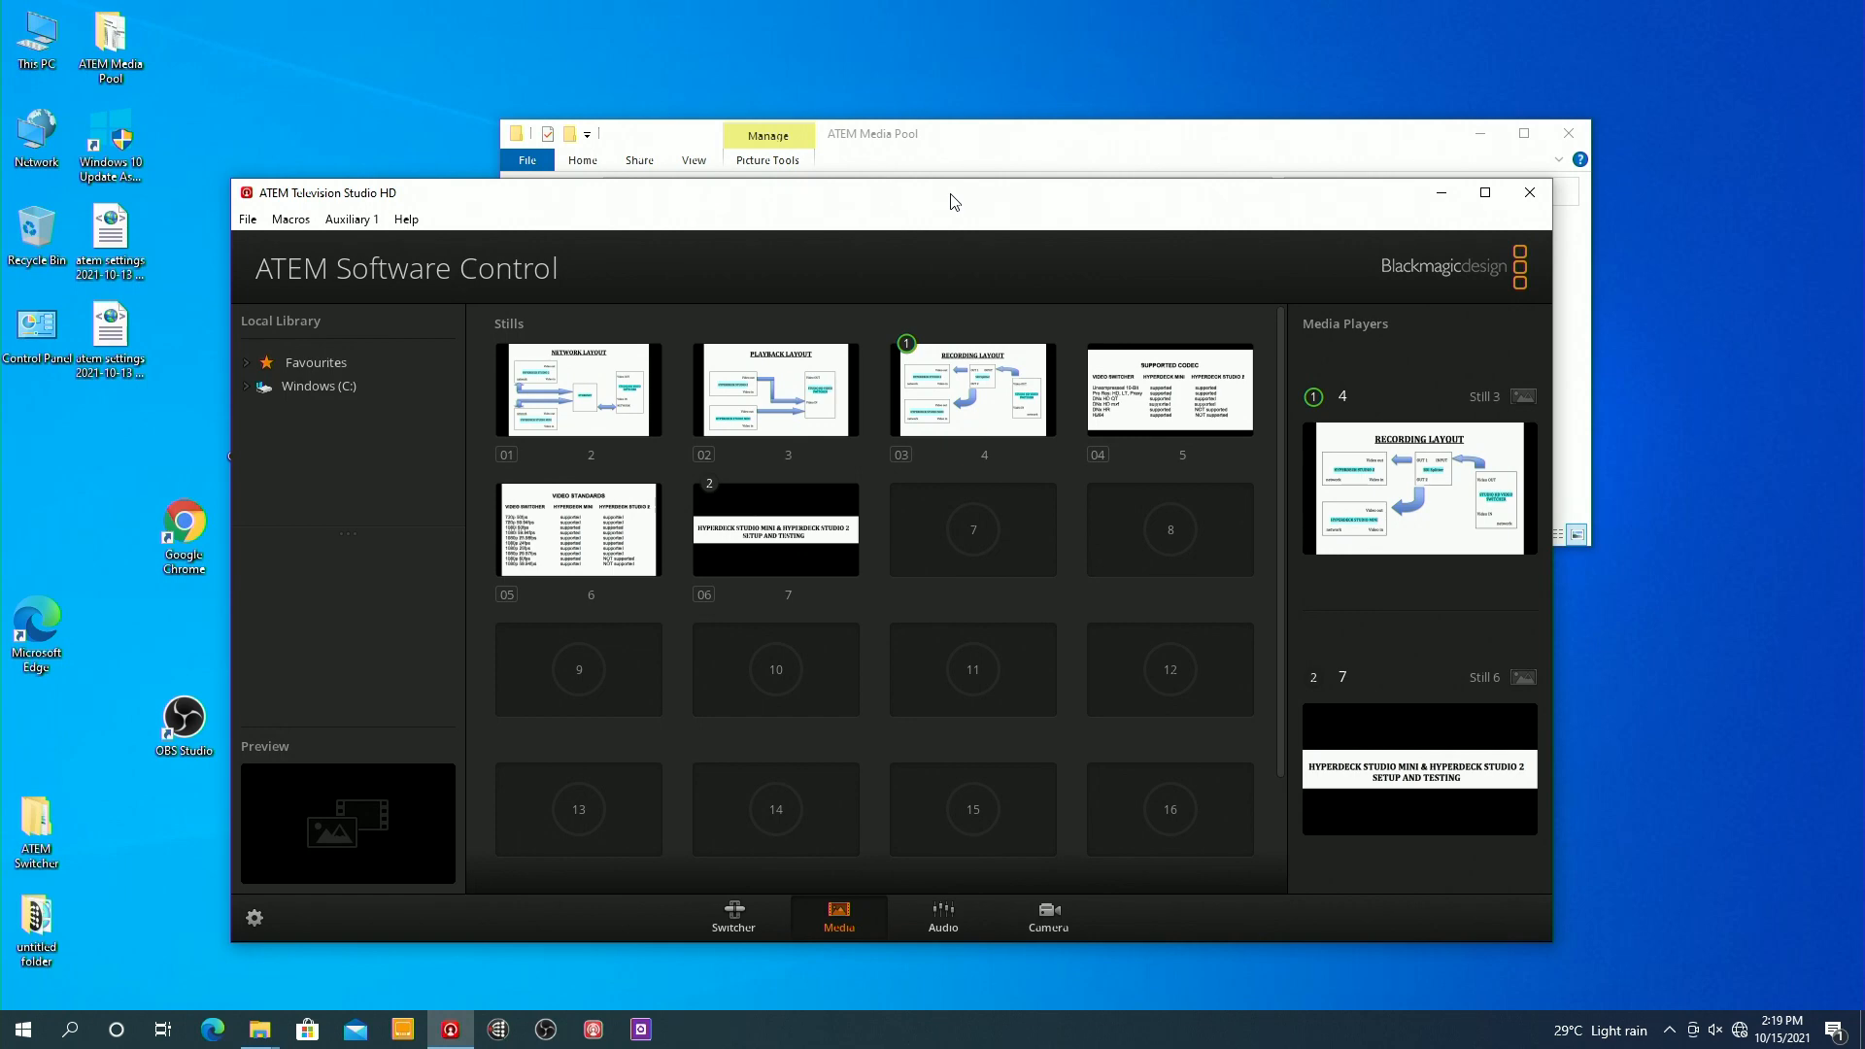
Switch from the media pool stills to the live Switcher panel
click(734, 916)
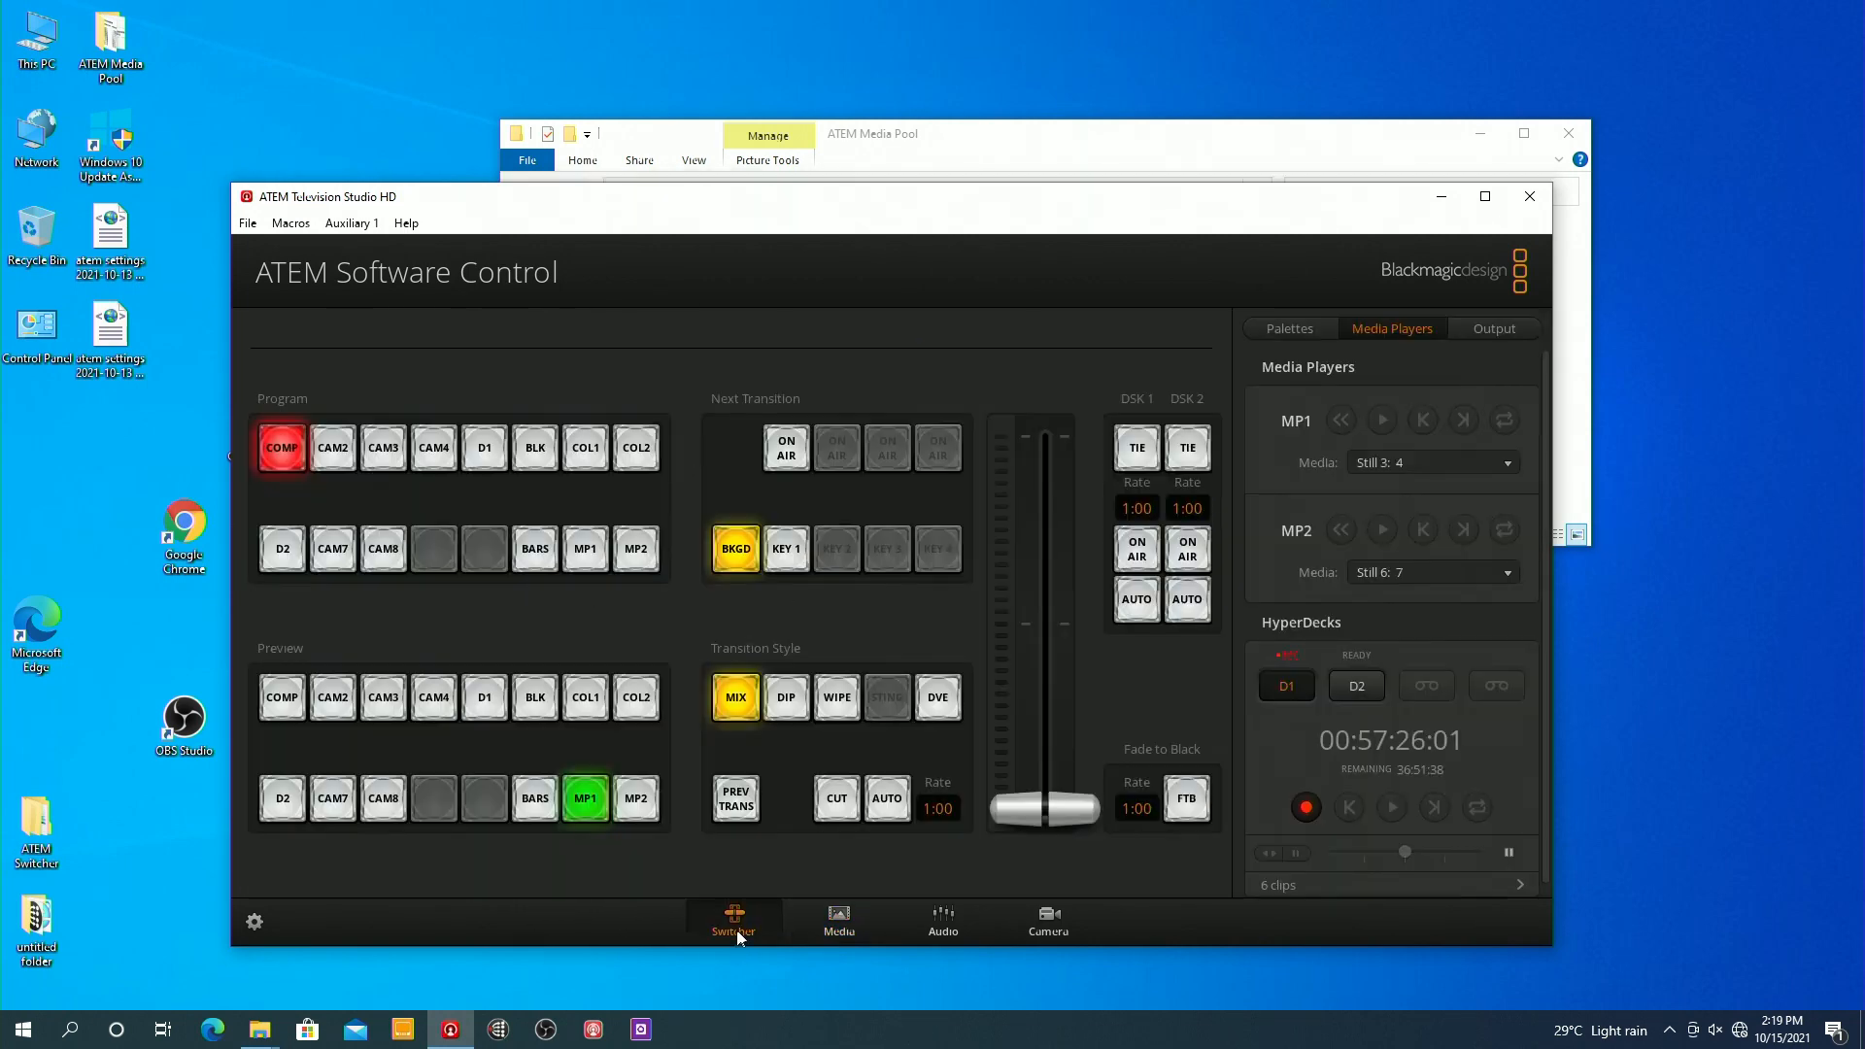
mouse_move(494, 901)
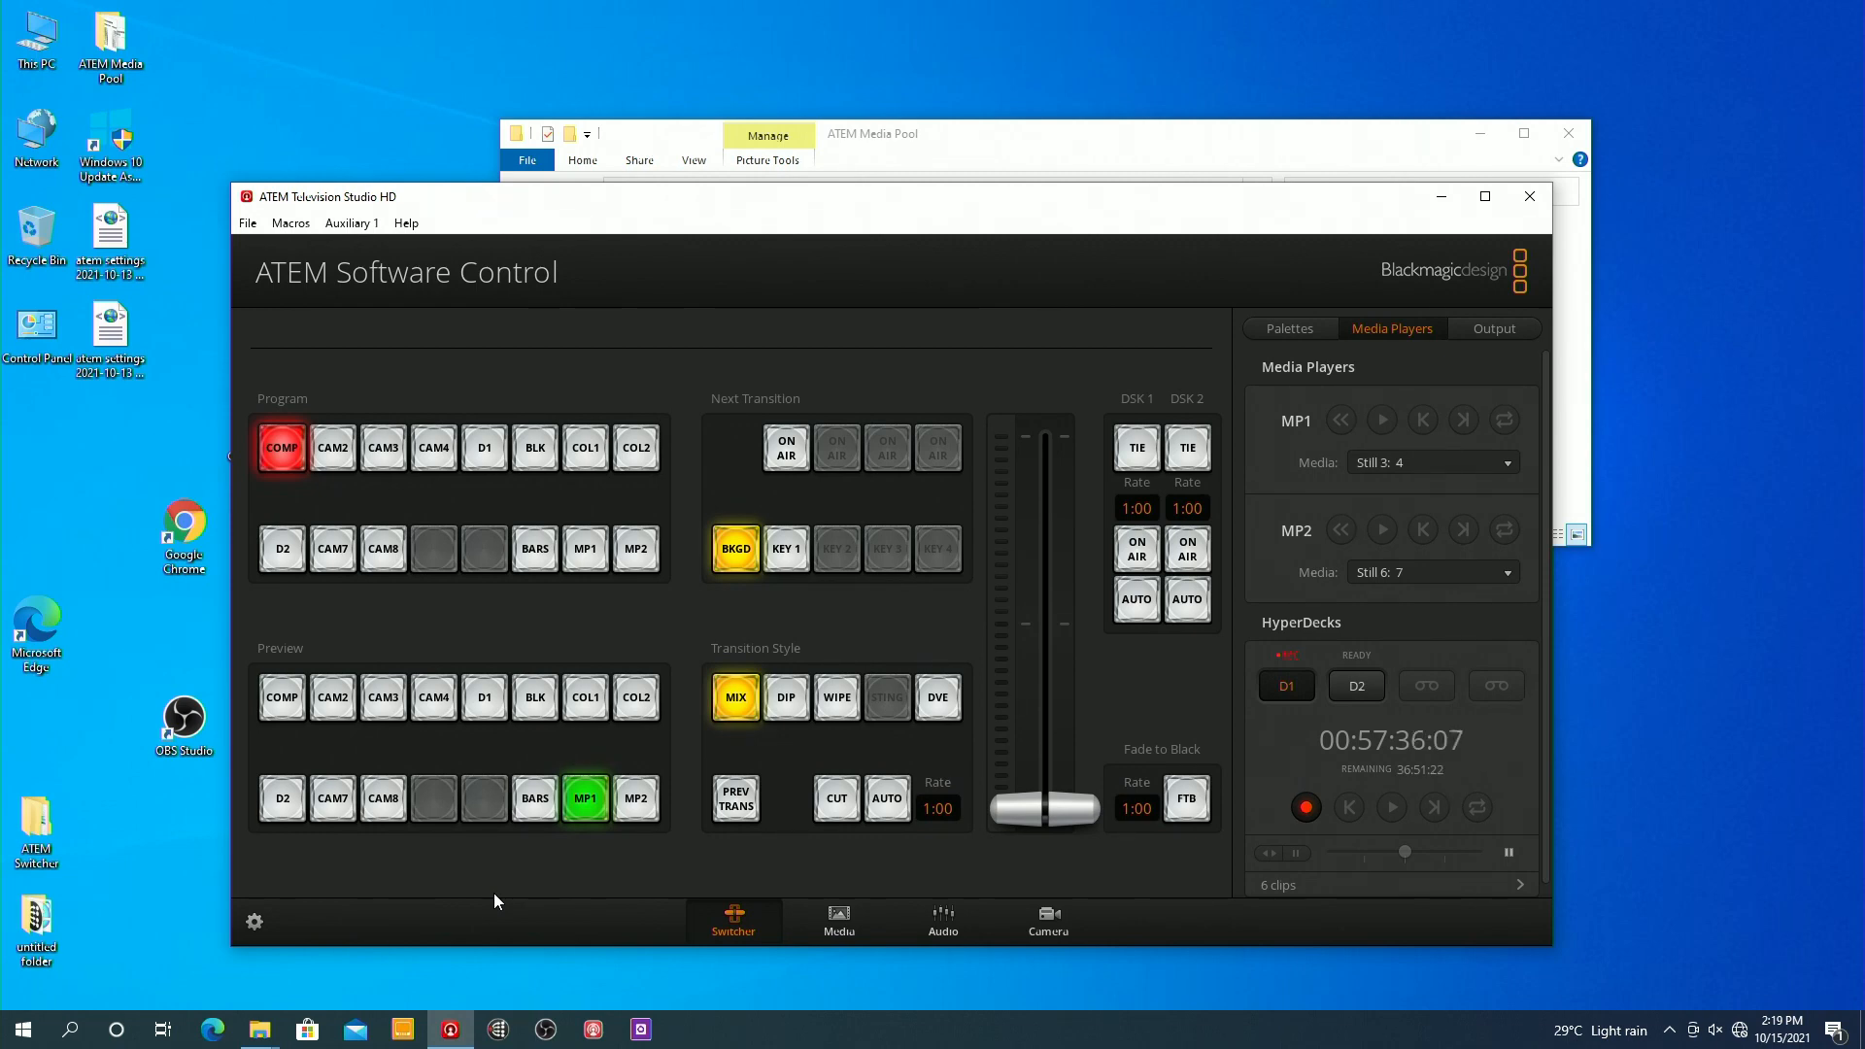
Check the HyperDeck settings: decks connected at 192.168.10.109 and 192.168.10.108
click(253, 922)
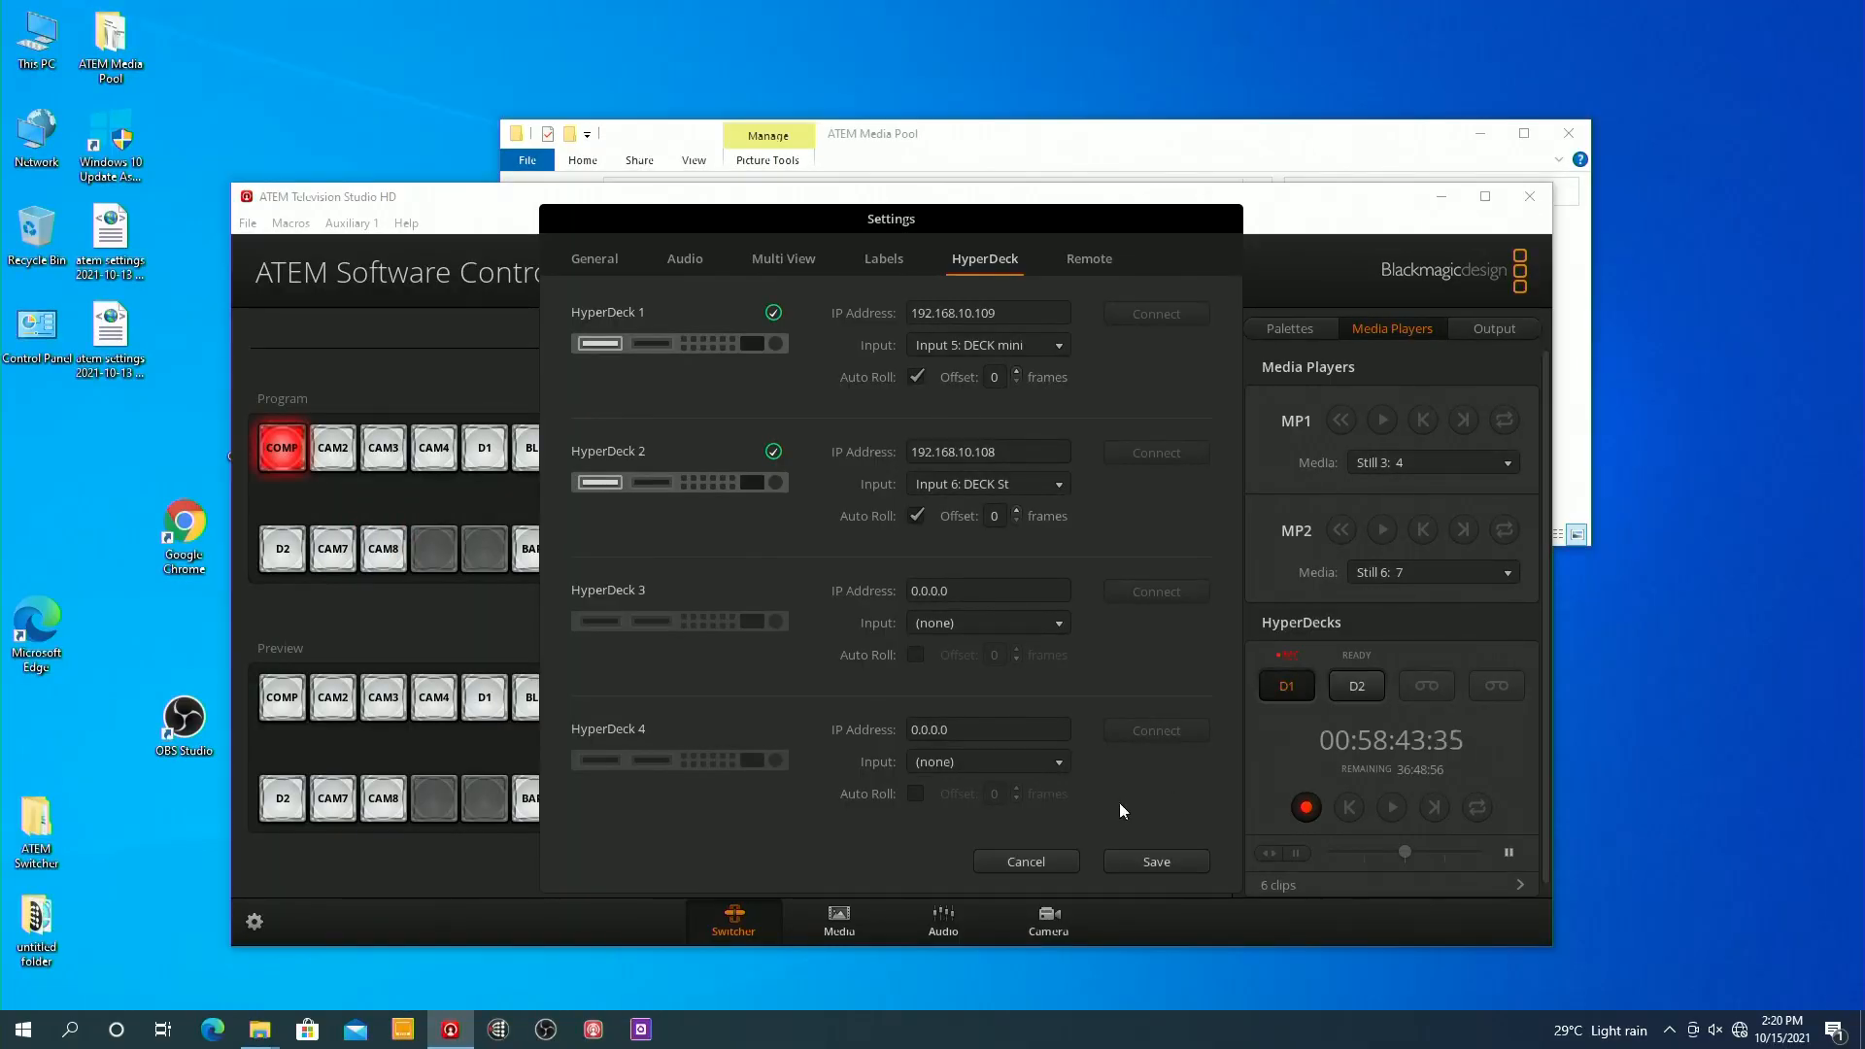
mouse_move(1093, 426)
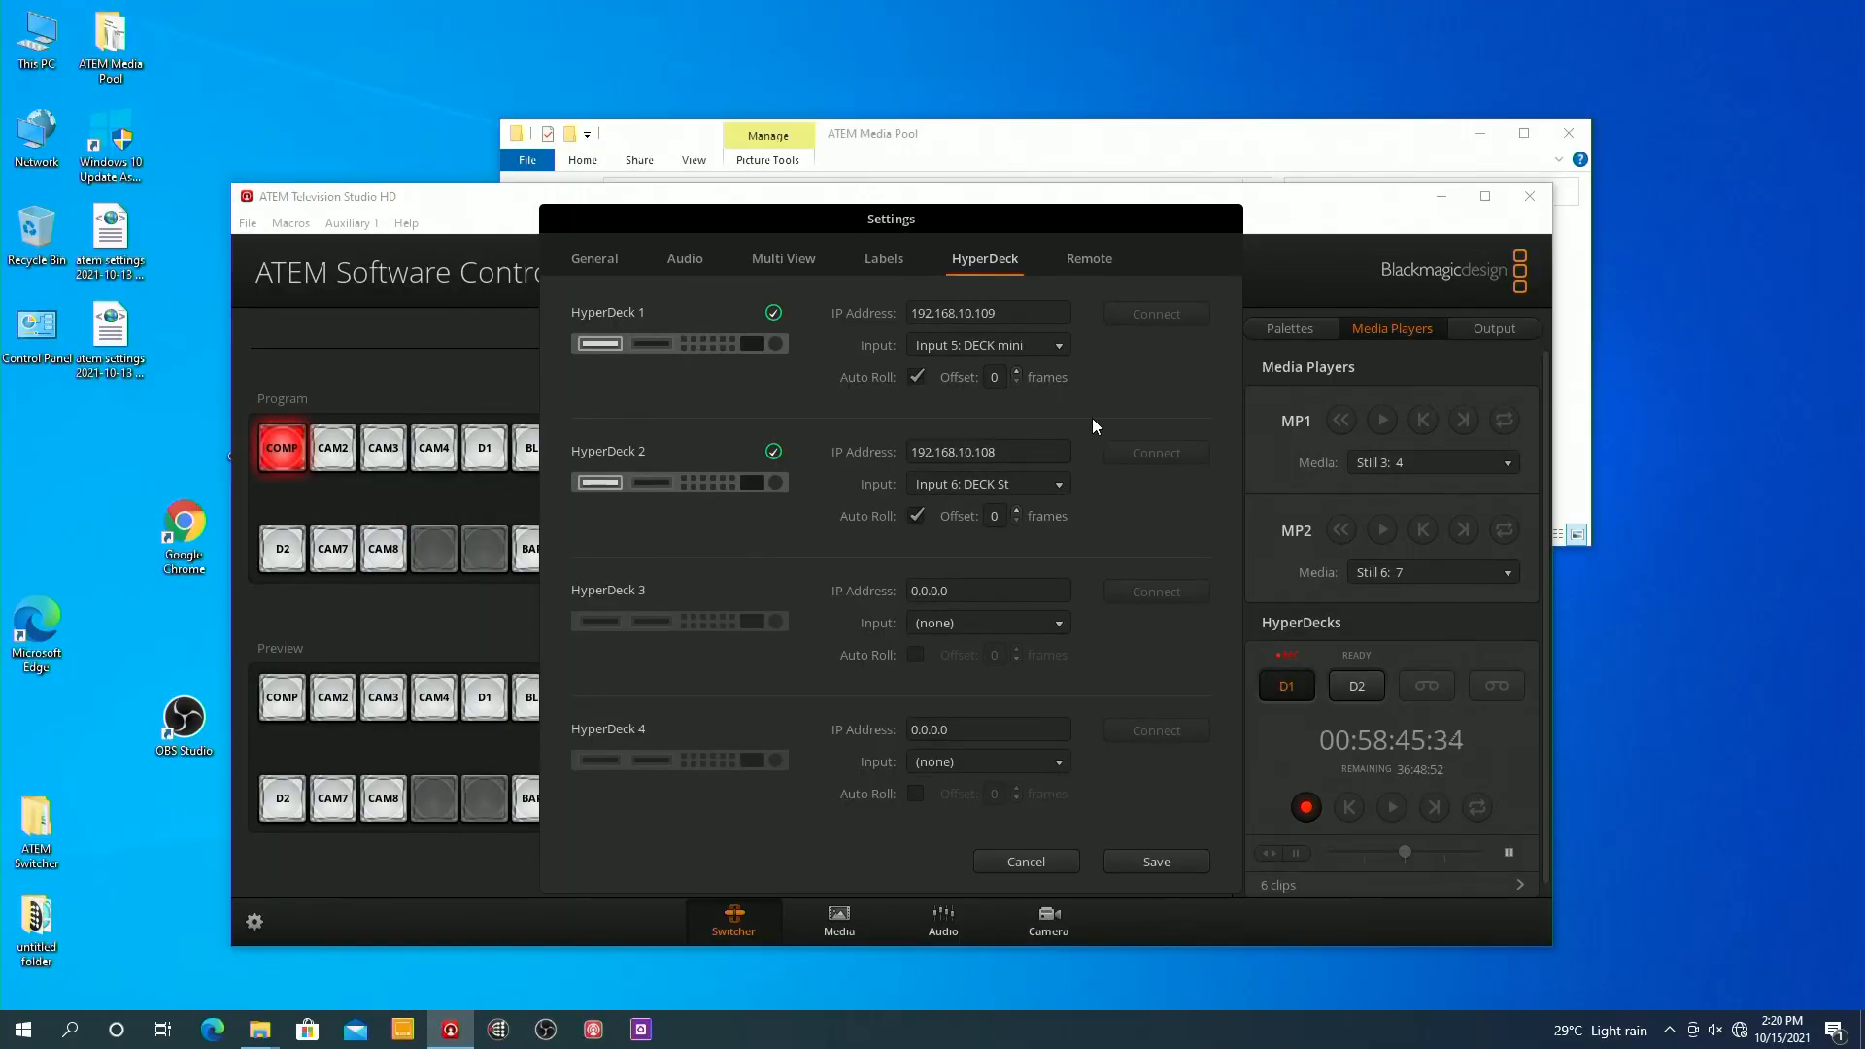
click(987, 313)
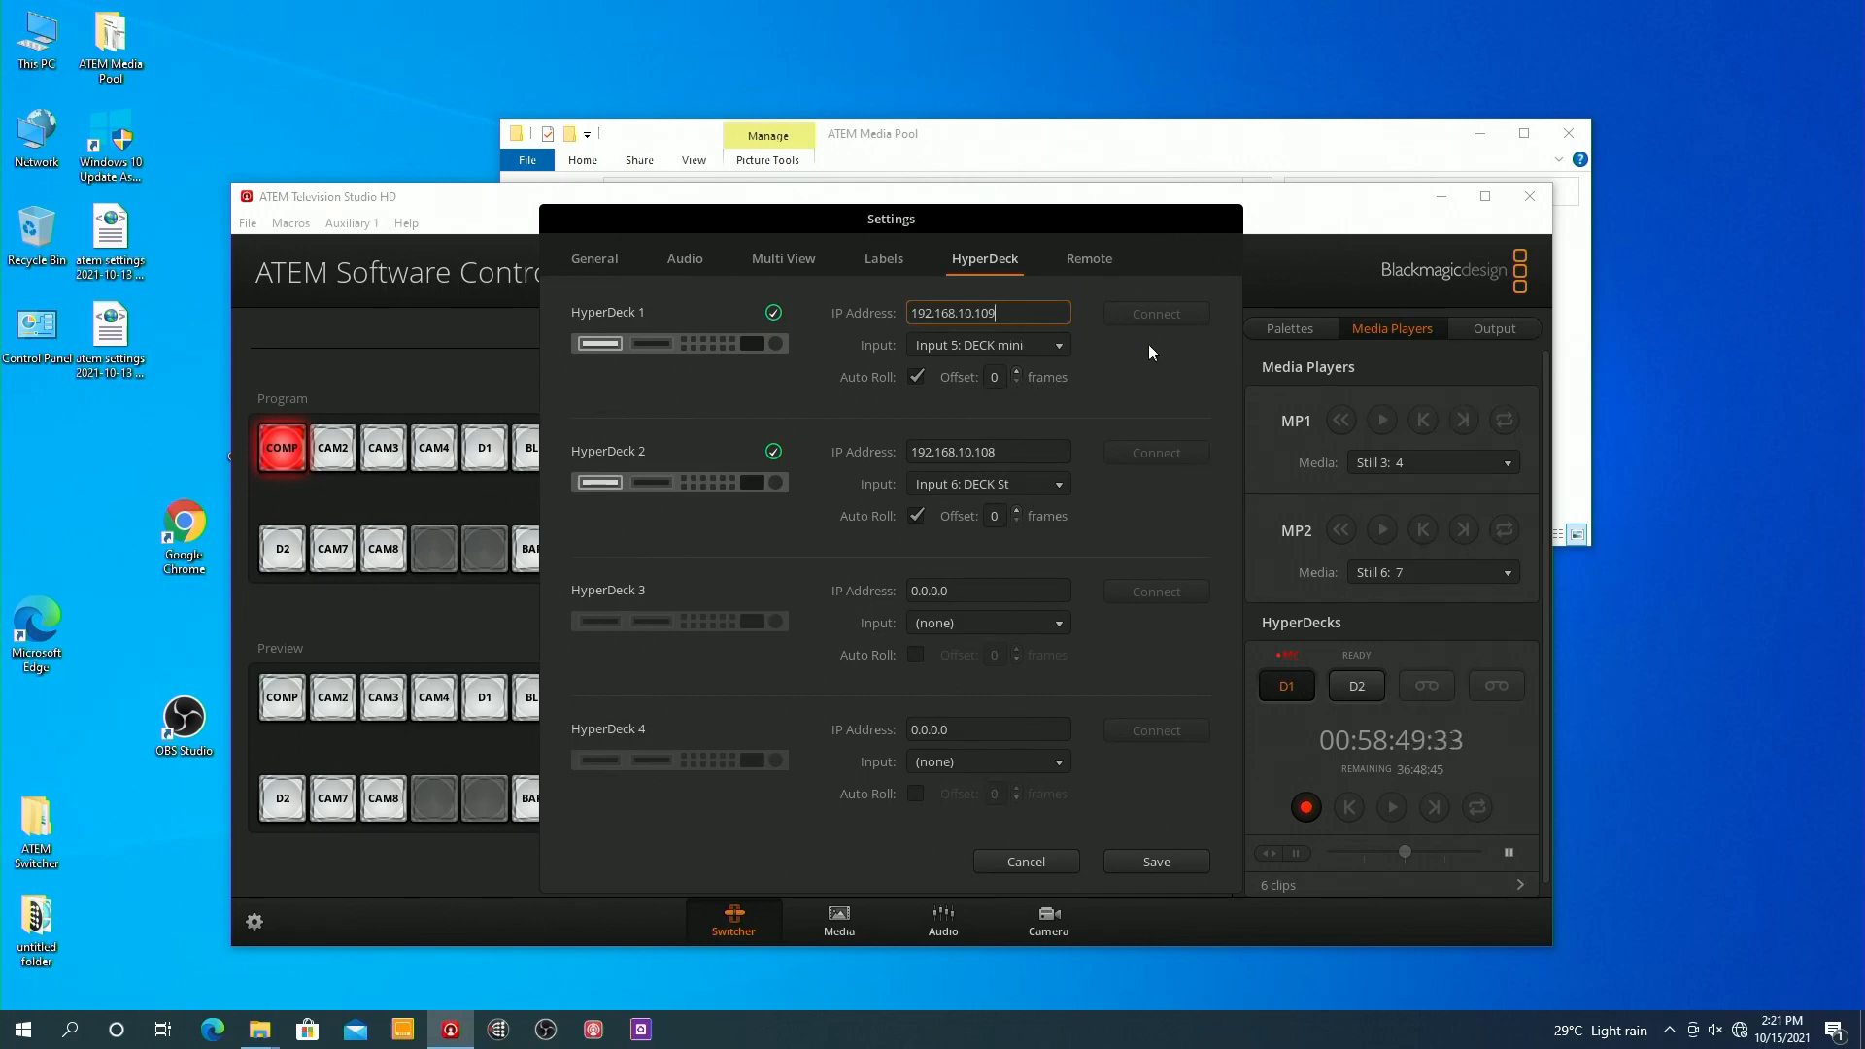
mouse_move(818, 293)
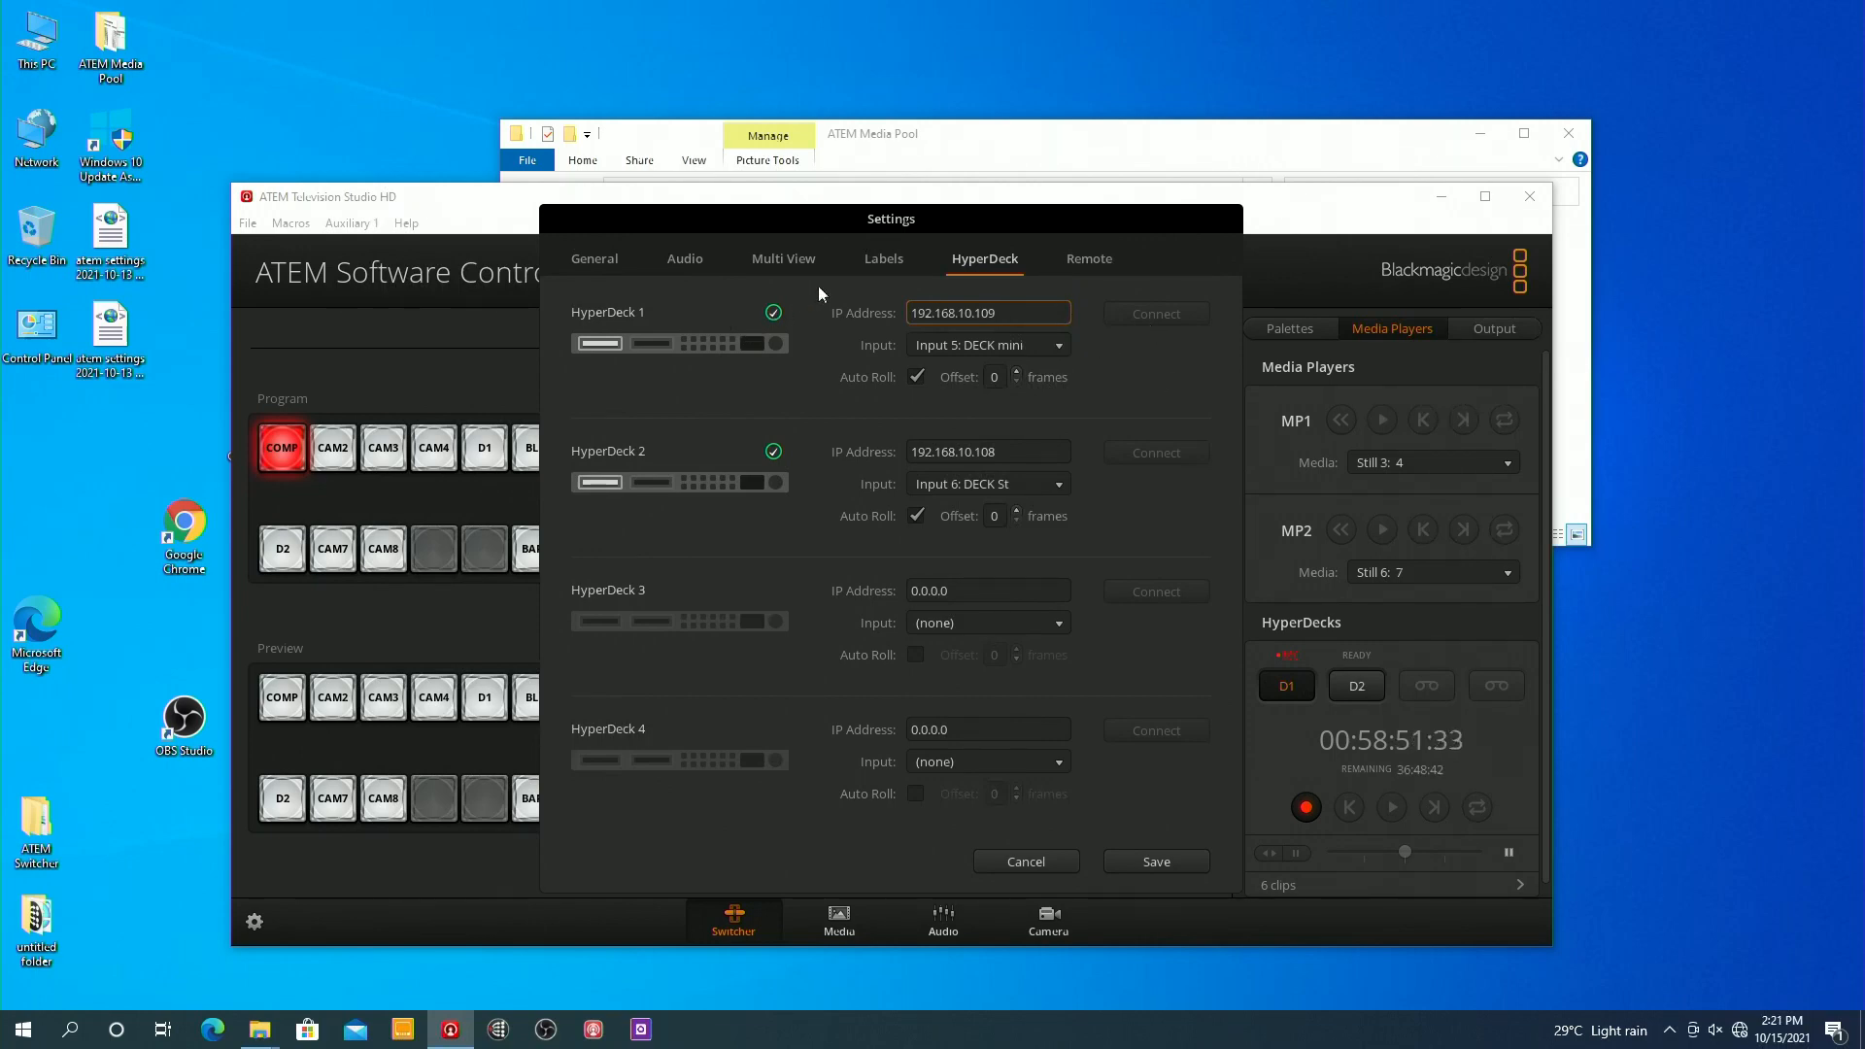
mouse_move(781, 319)
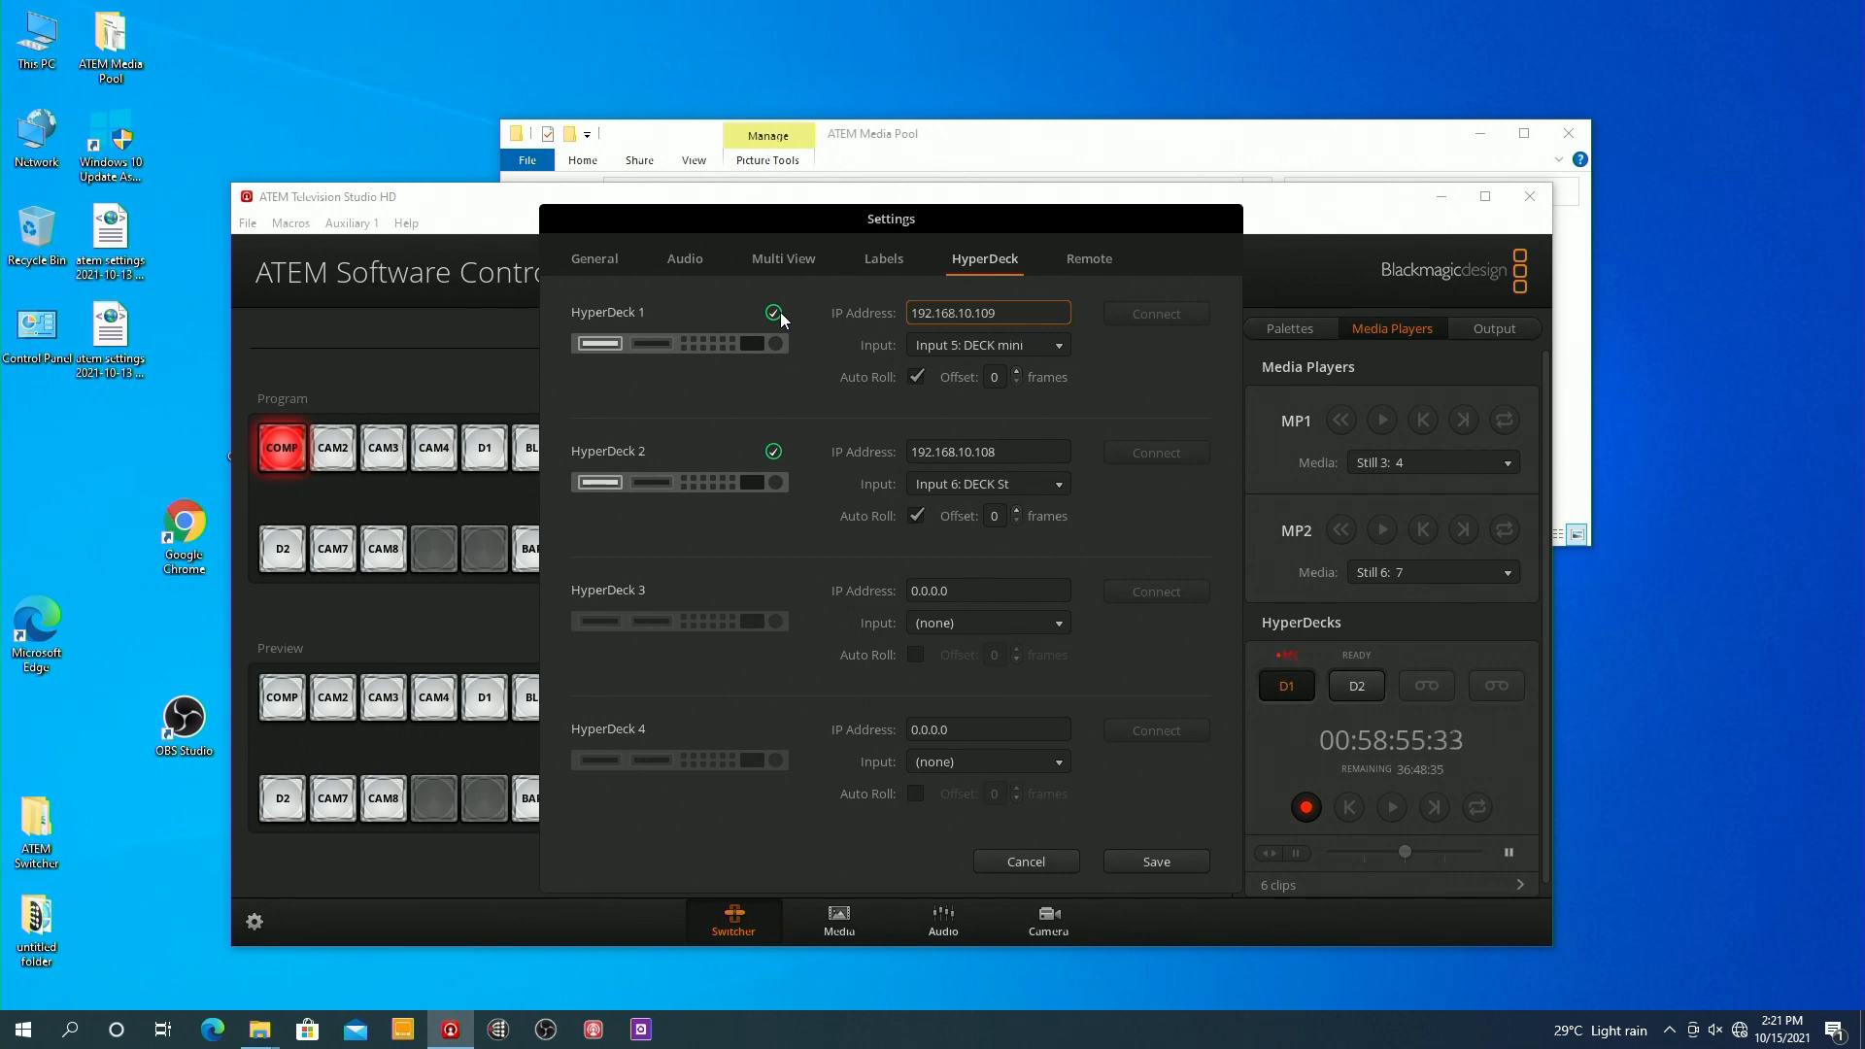
mouse_move(720, 393)
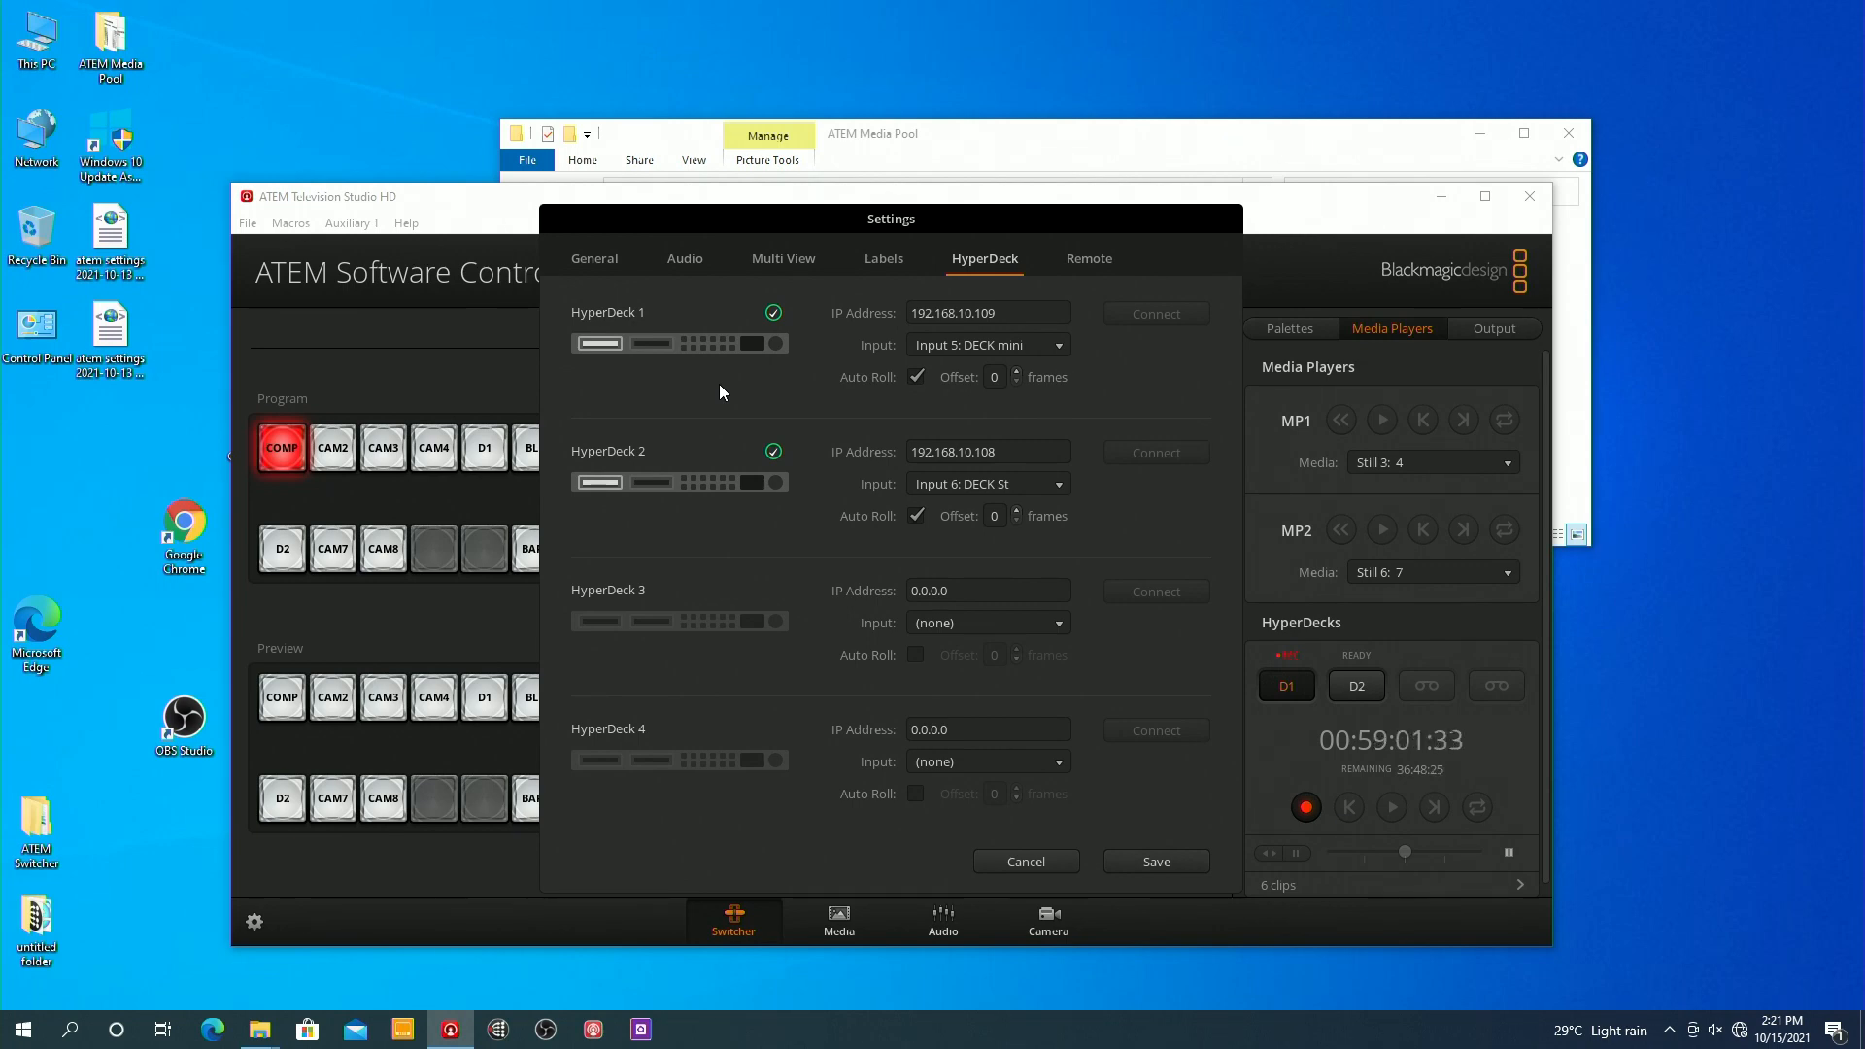
mouse_move(589, 268)
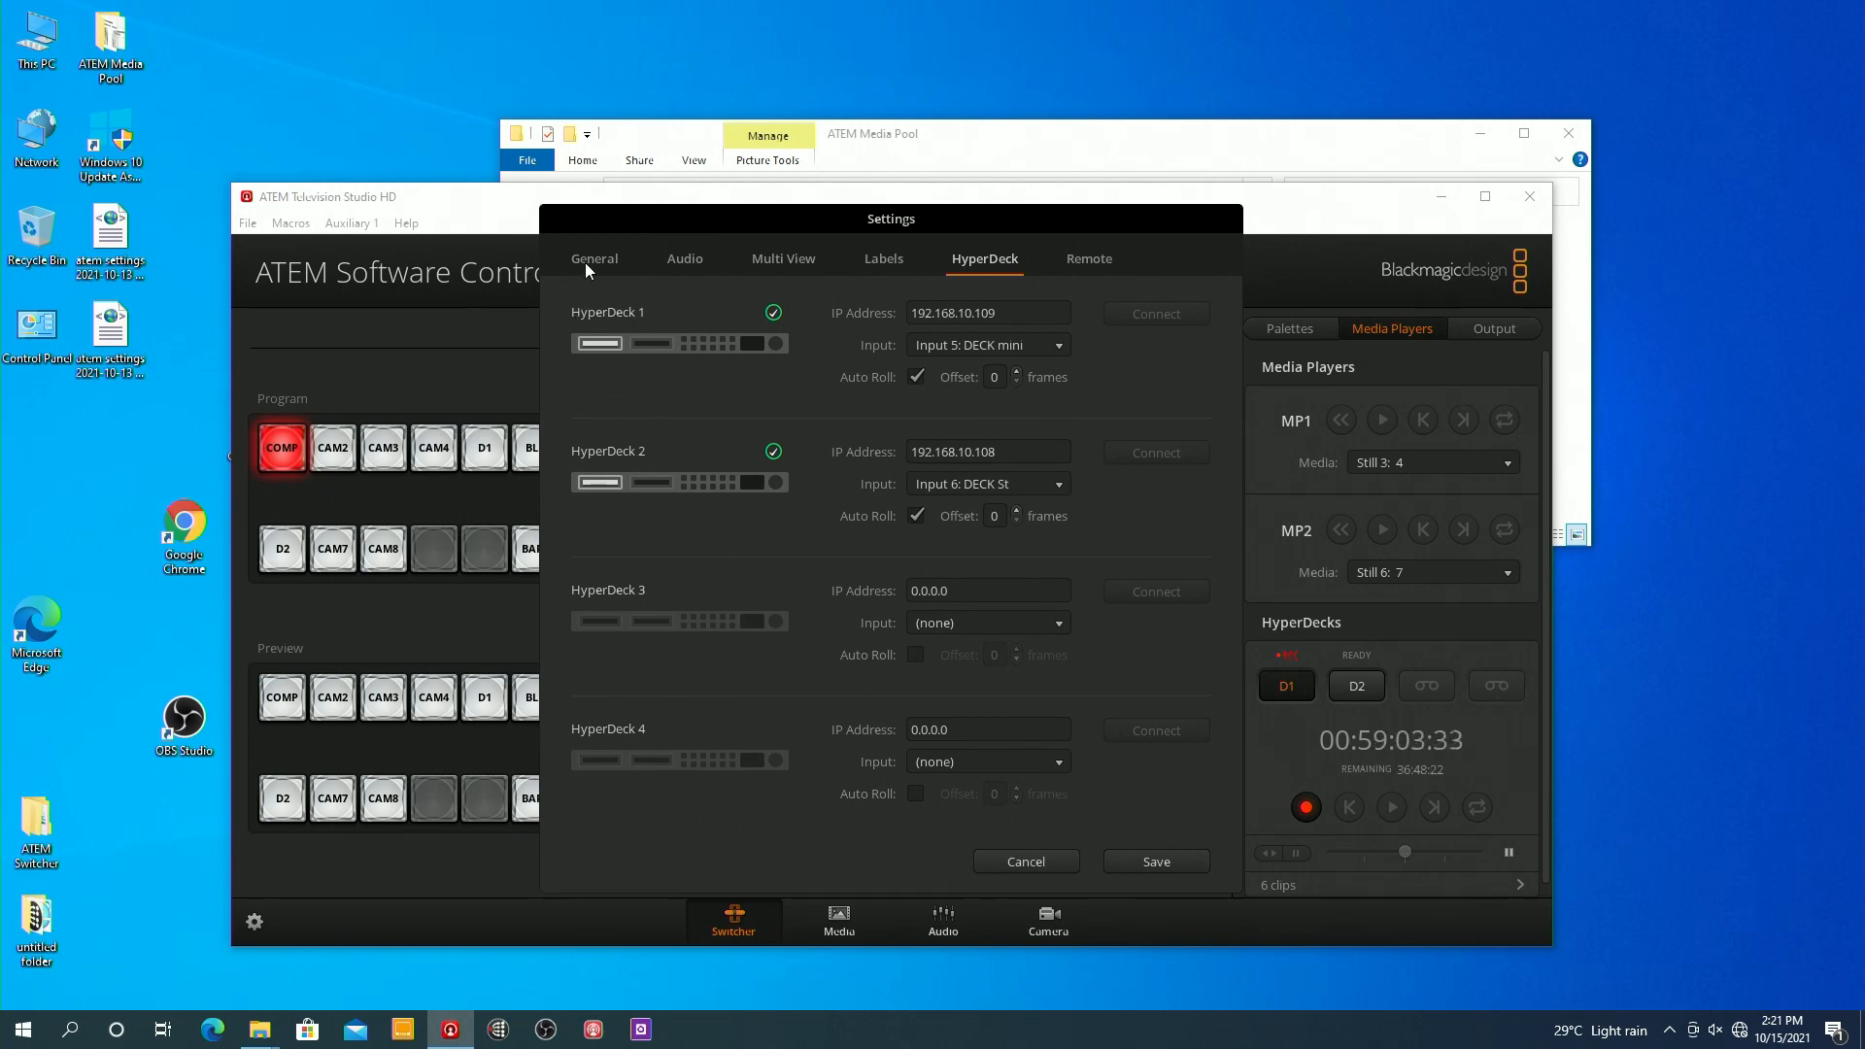
Verify the General video standard reads 1080/59.94, then close the settings
click(594, 258)
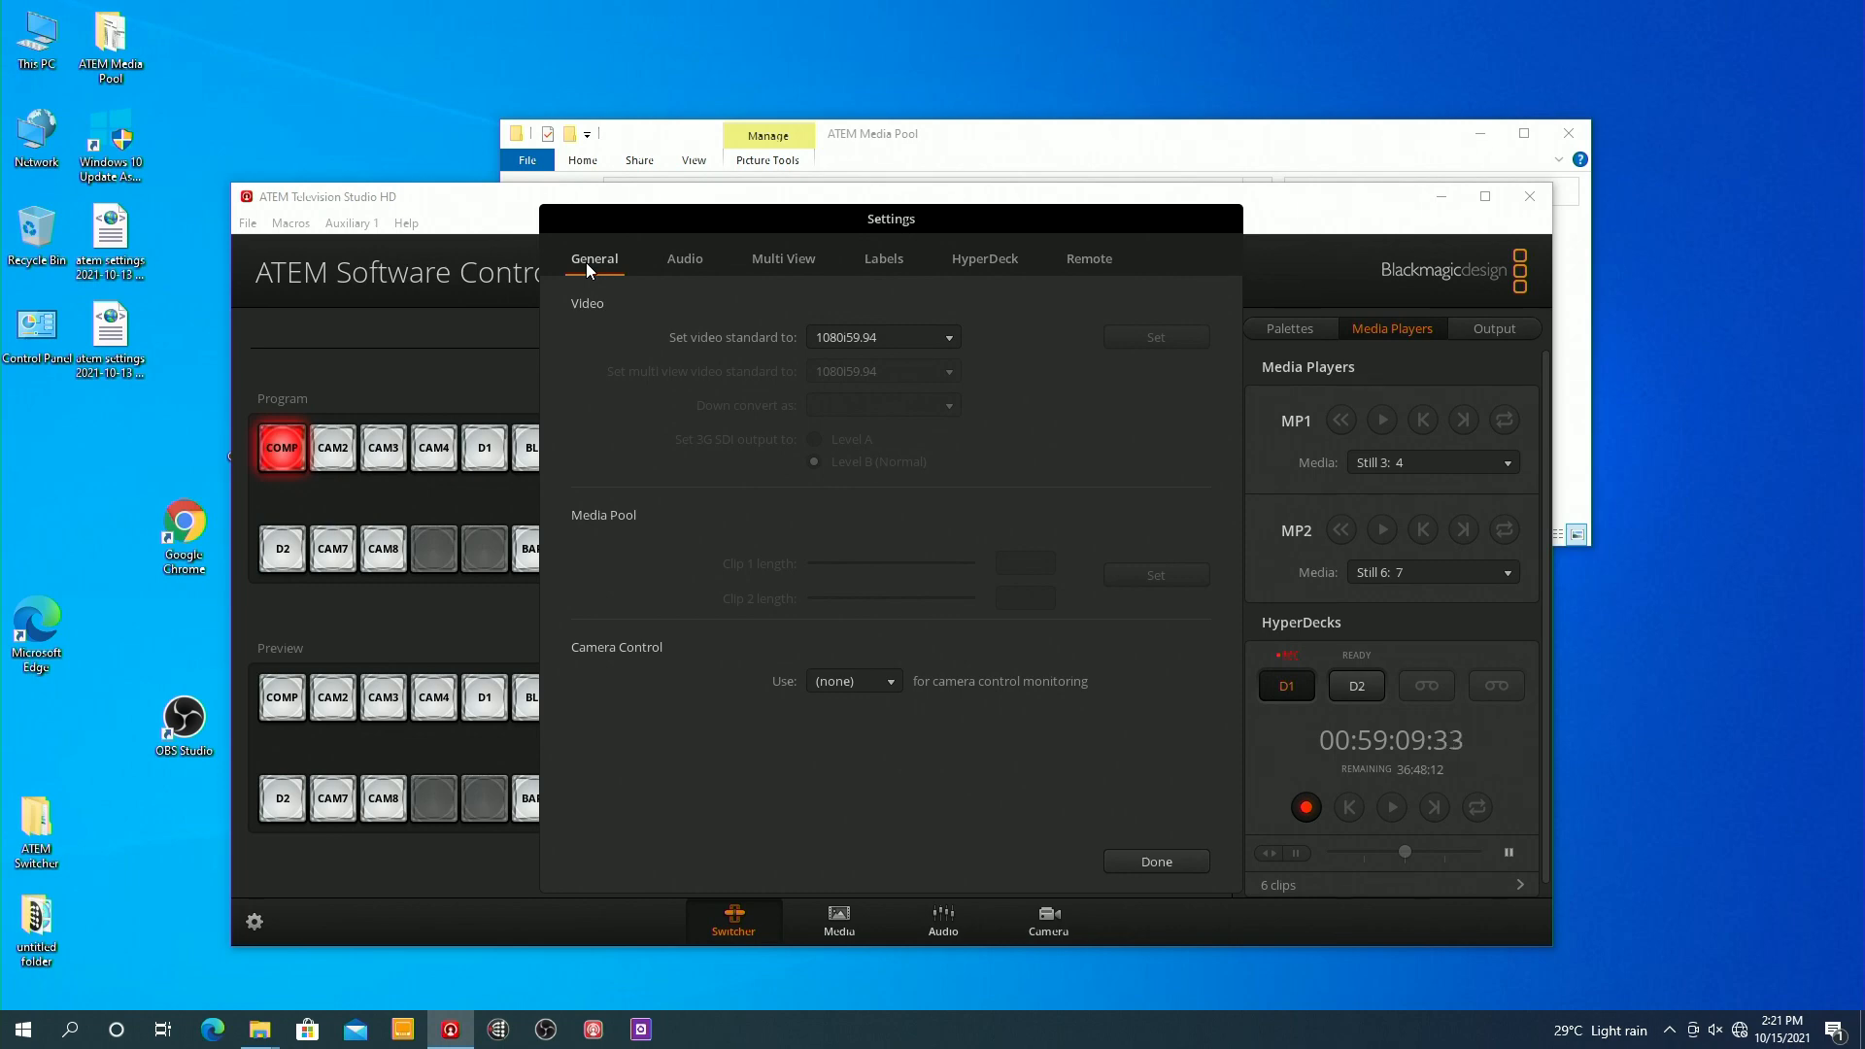
mouse_move(693, 414)
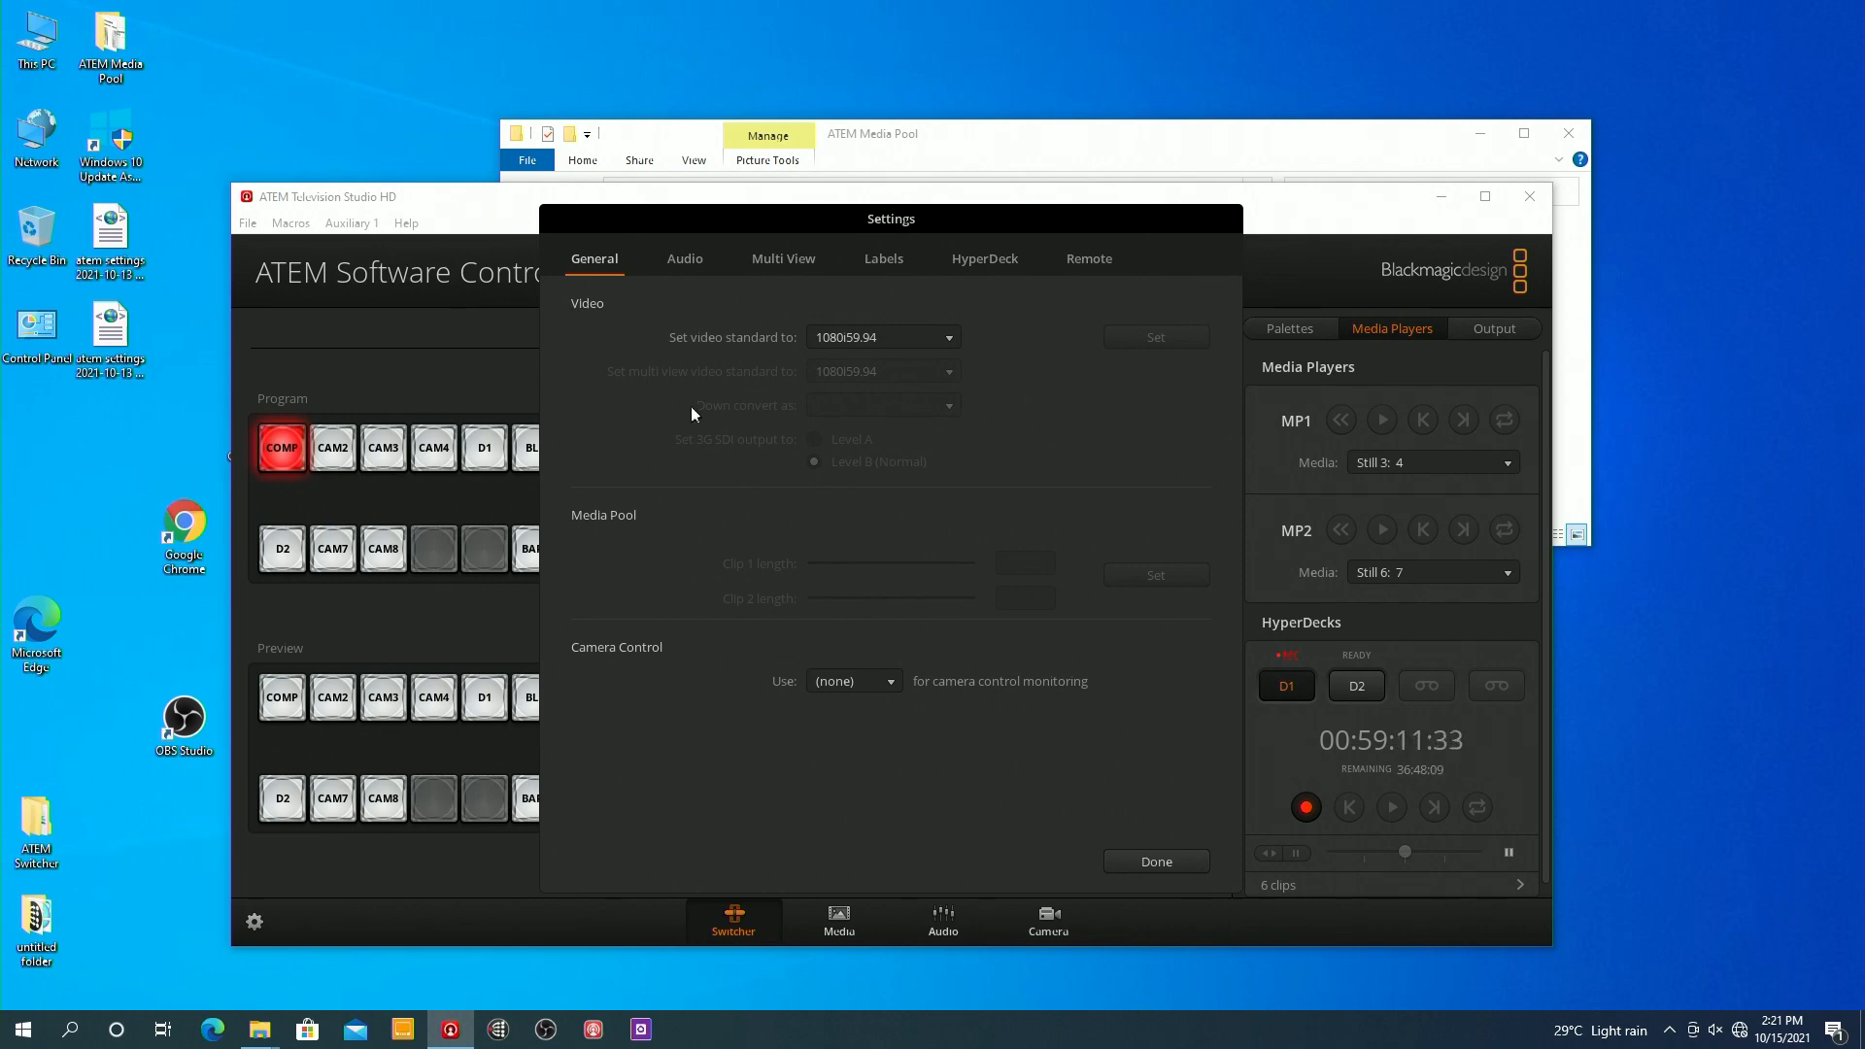
mouse_move(1034, 399)
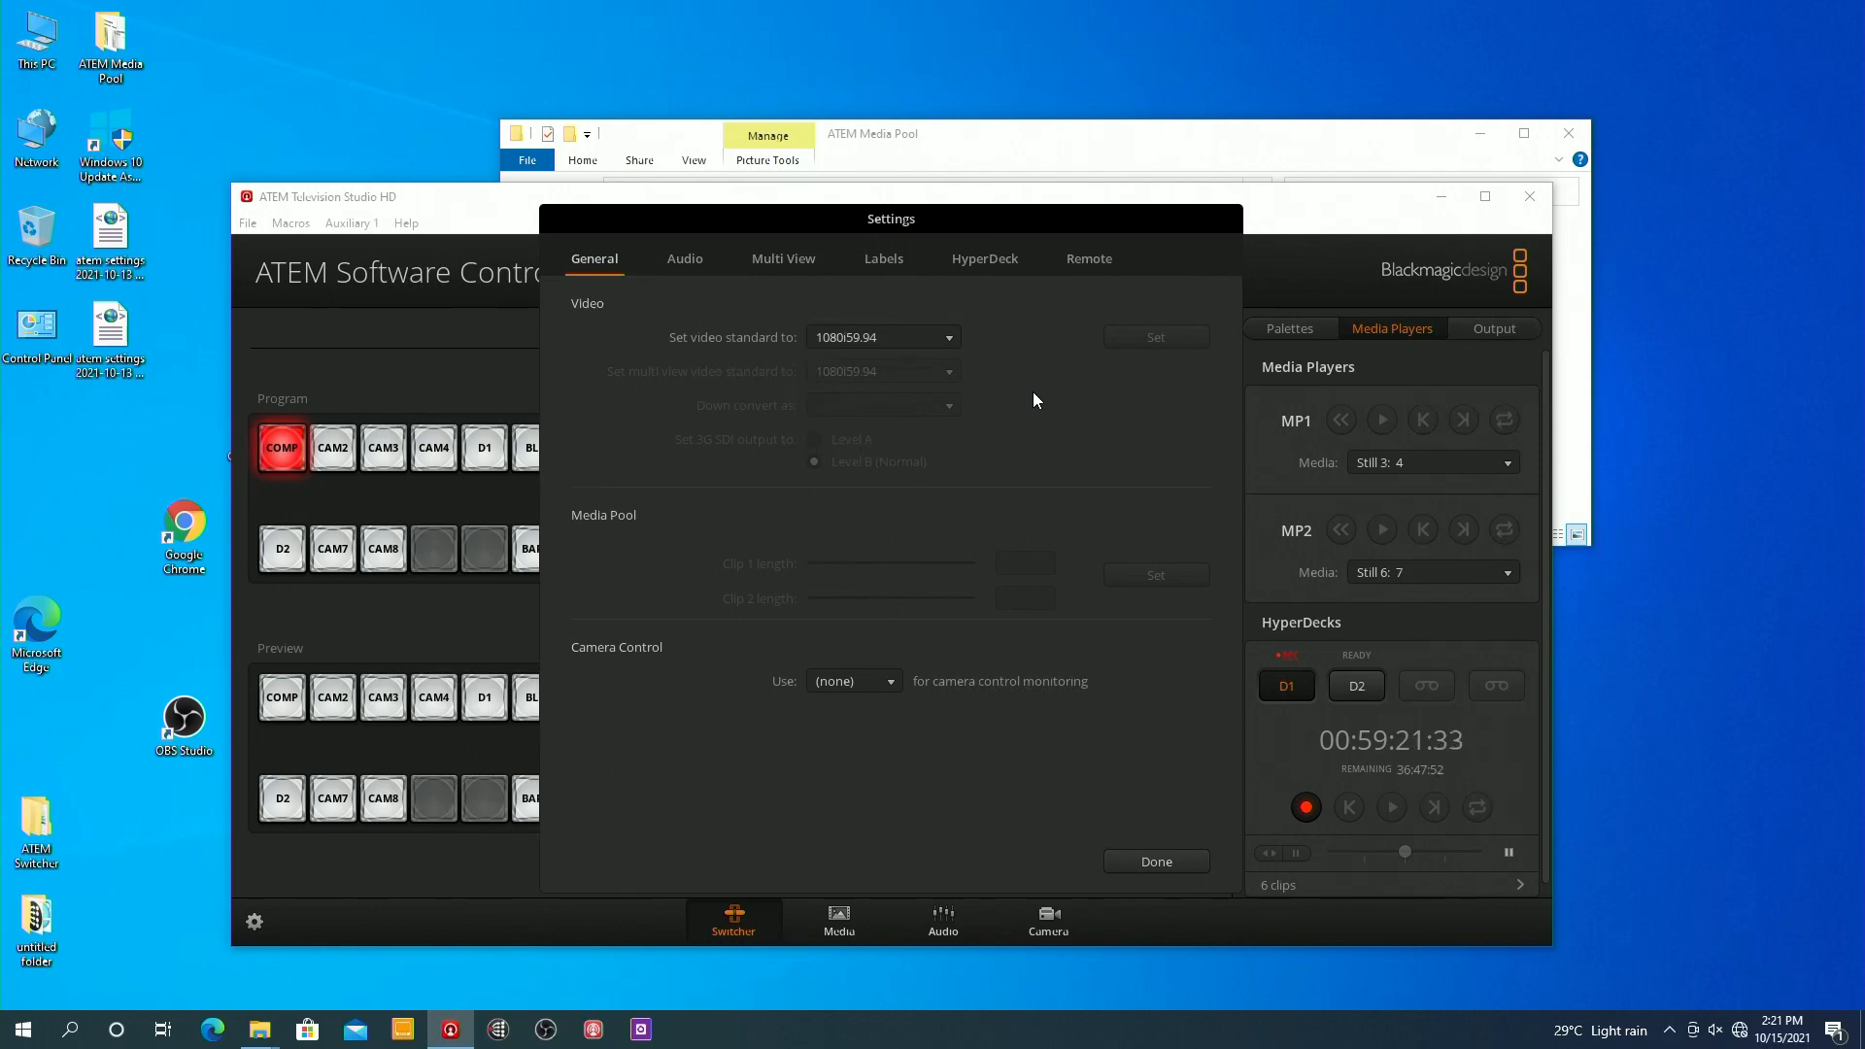
mouse_move(934, 330)
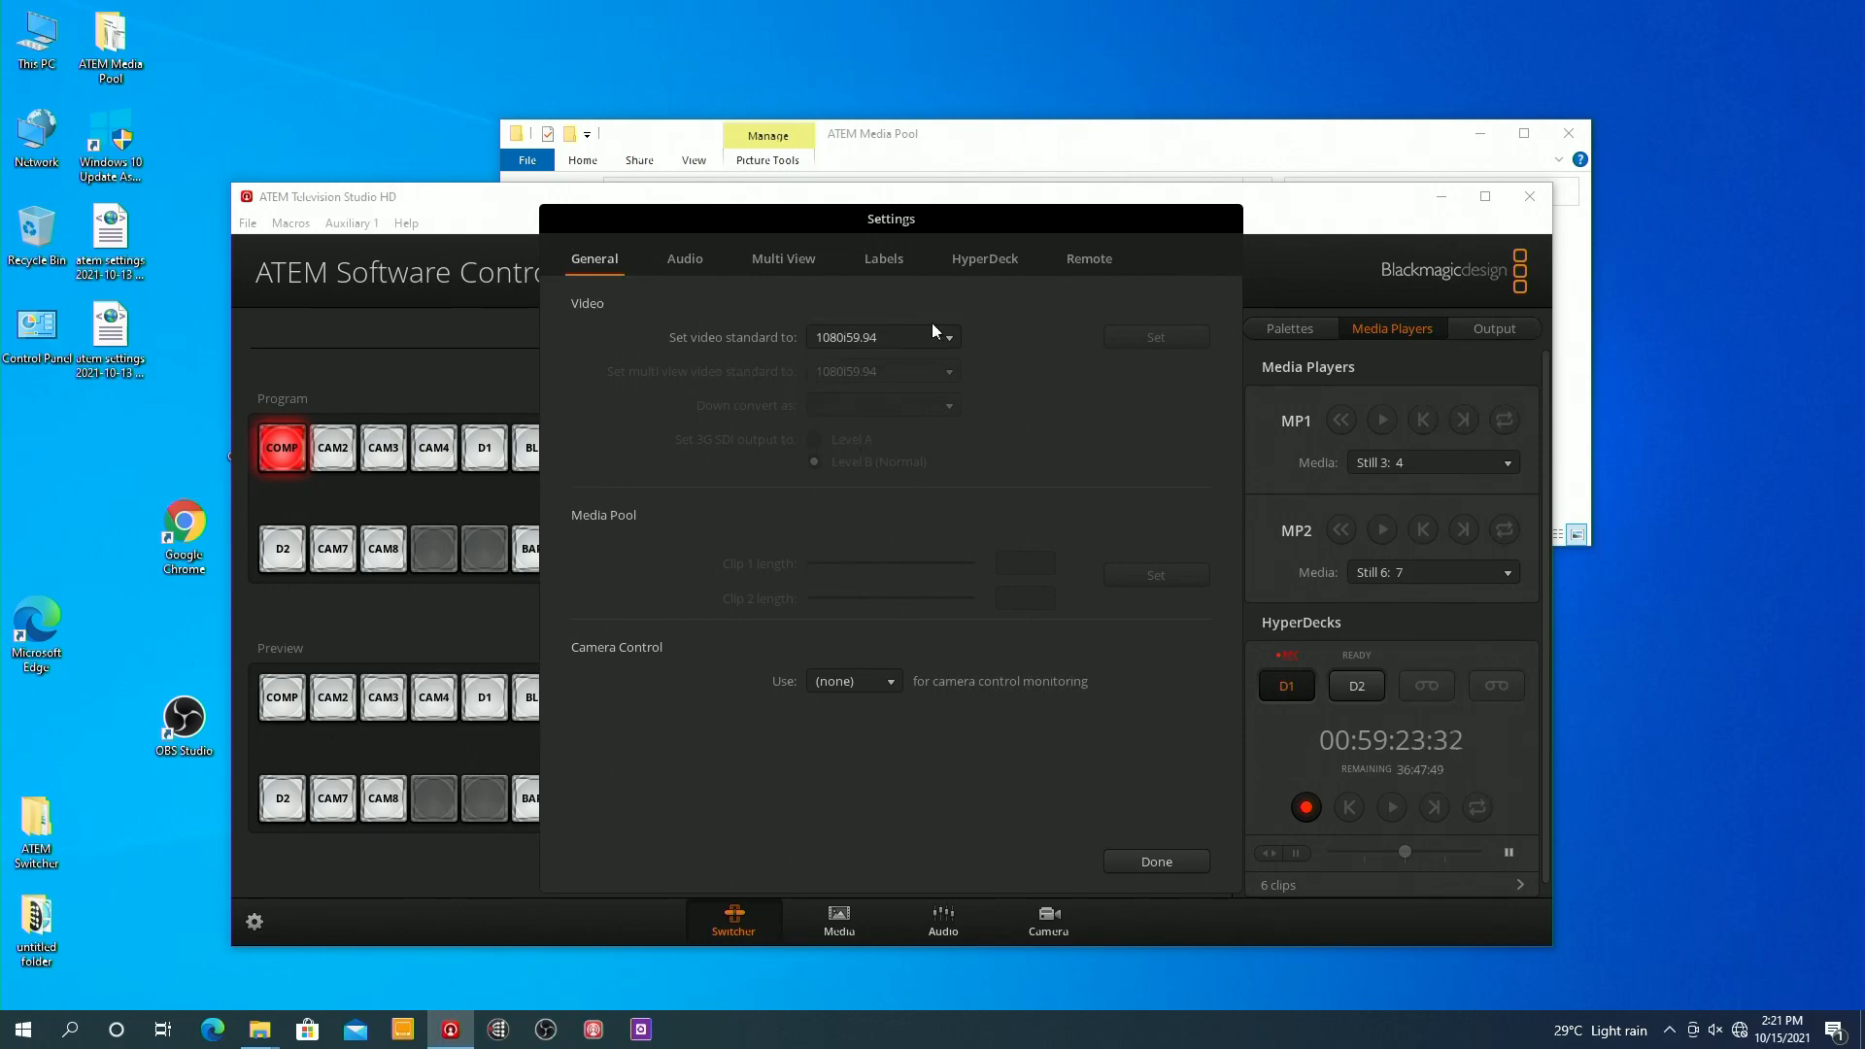
mouse_move(1017, 381)
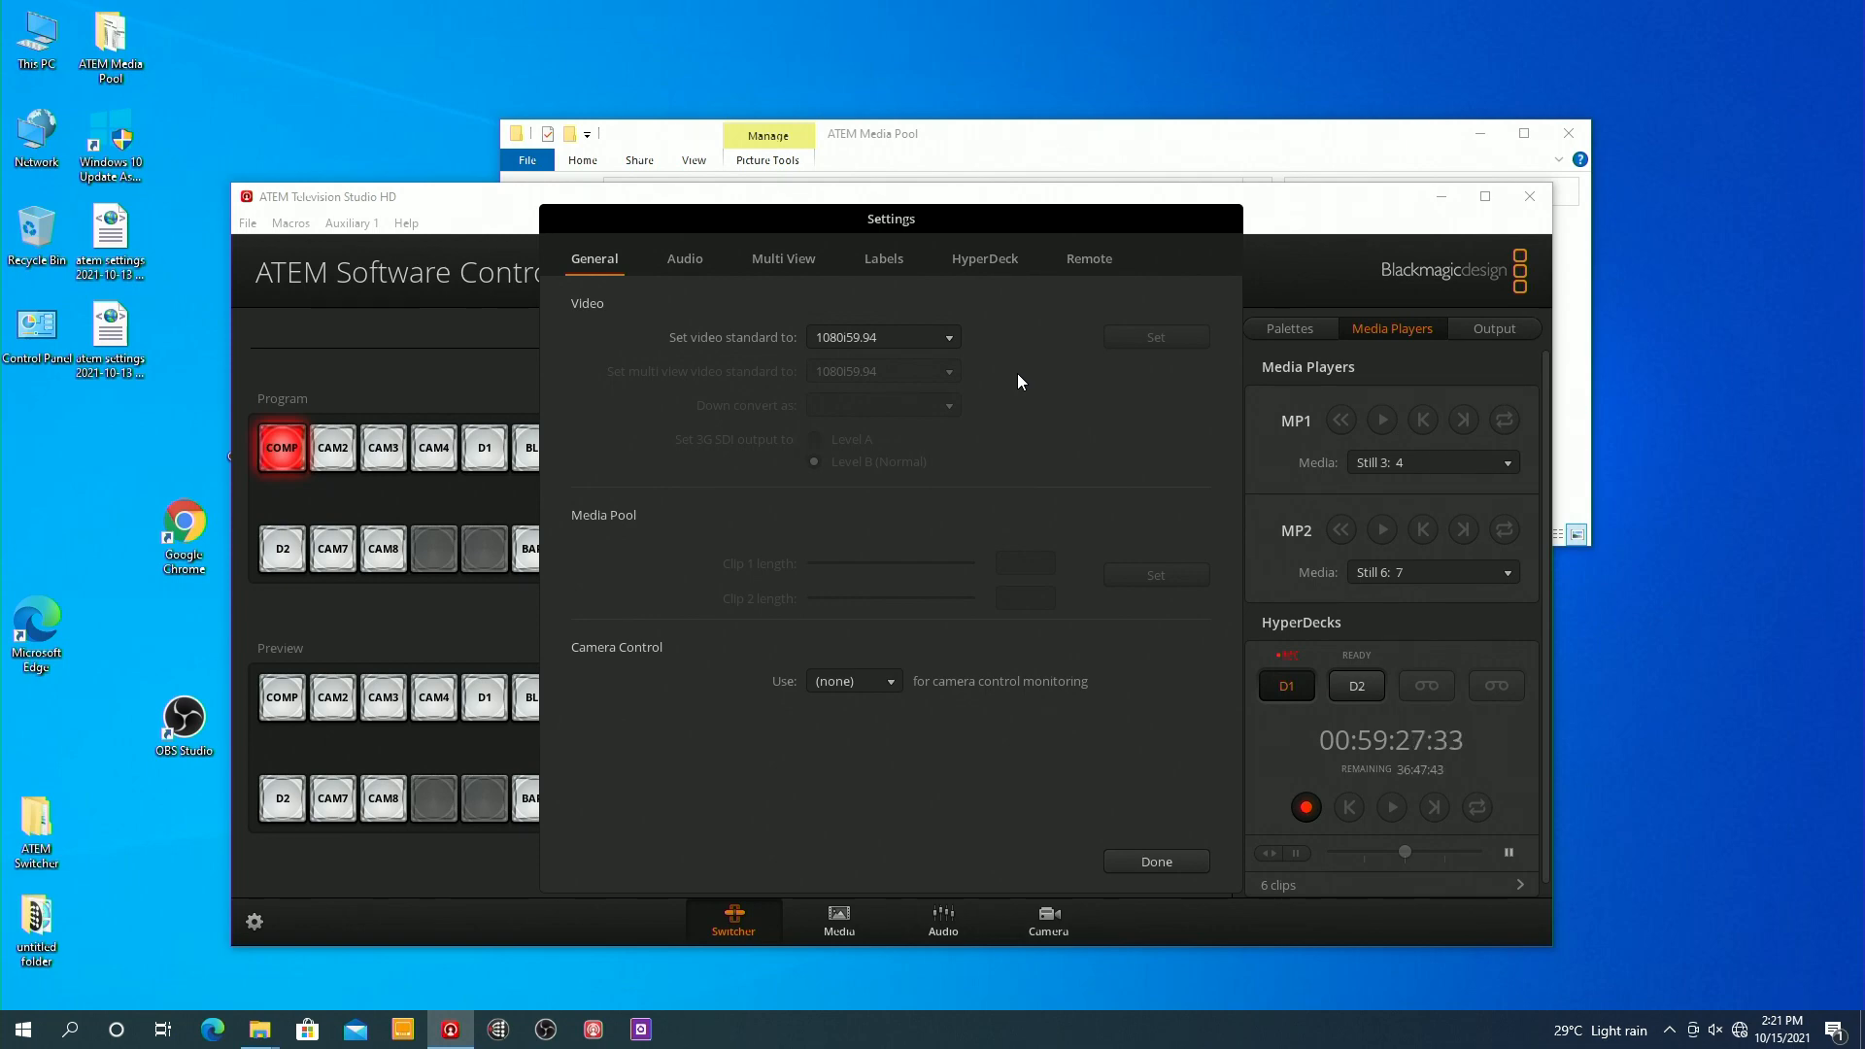
mouse_move(928, 747)
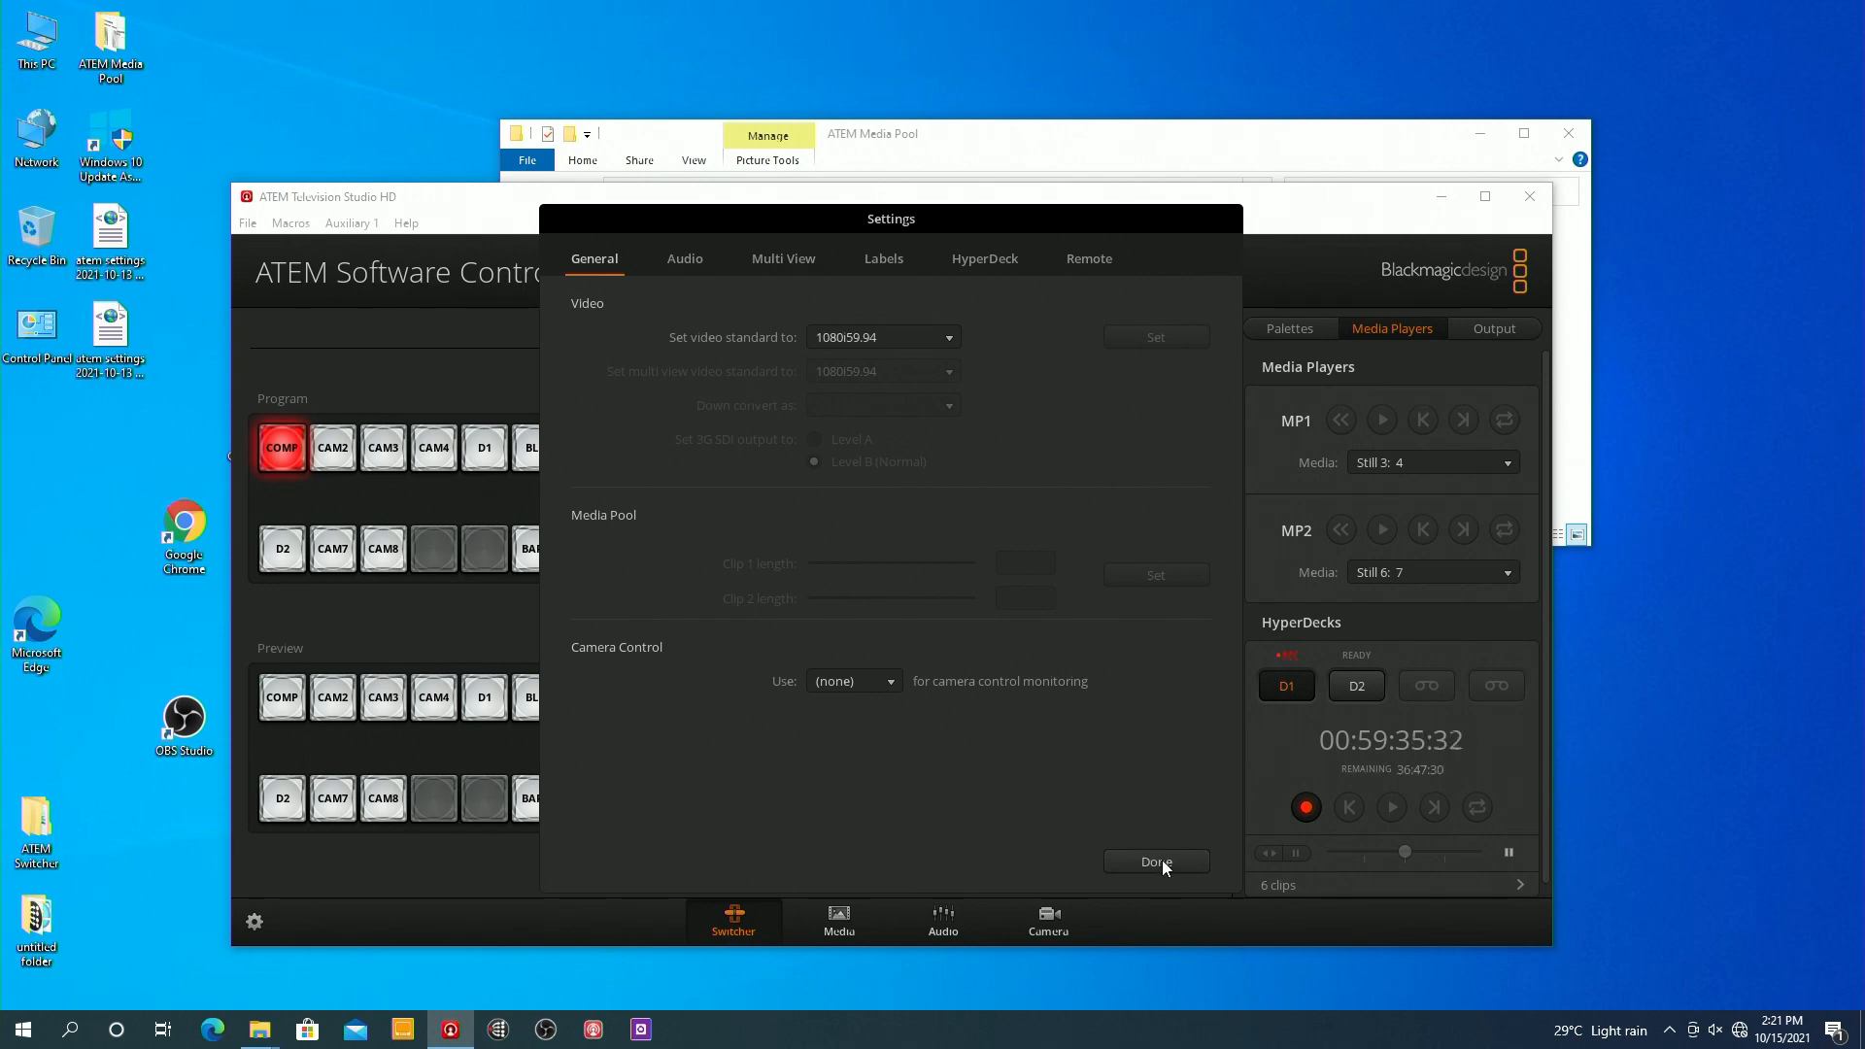
click(1153, 862)
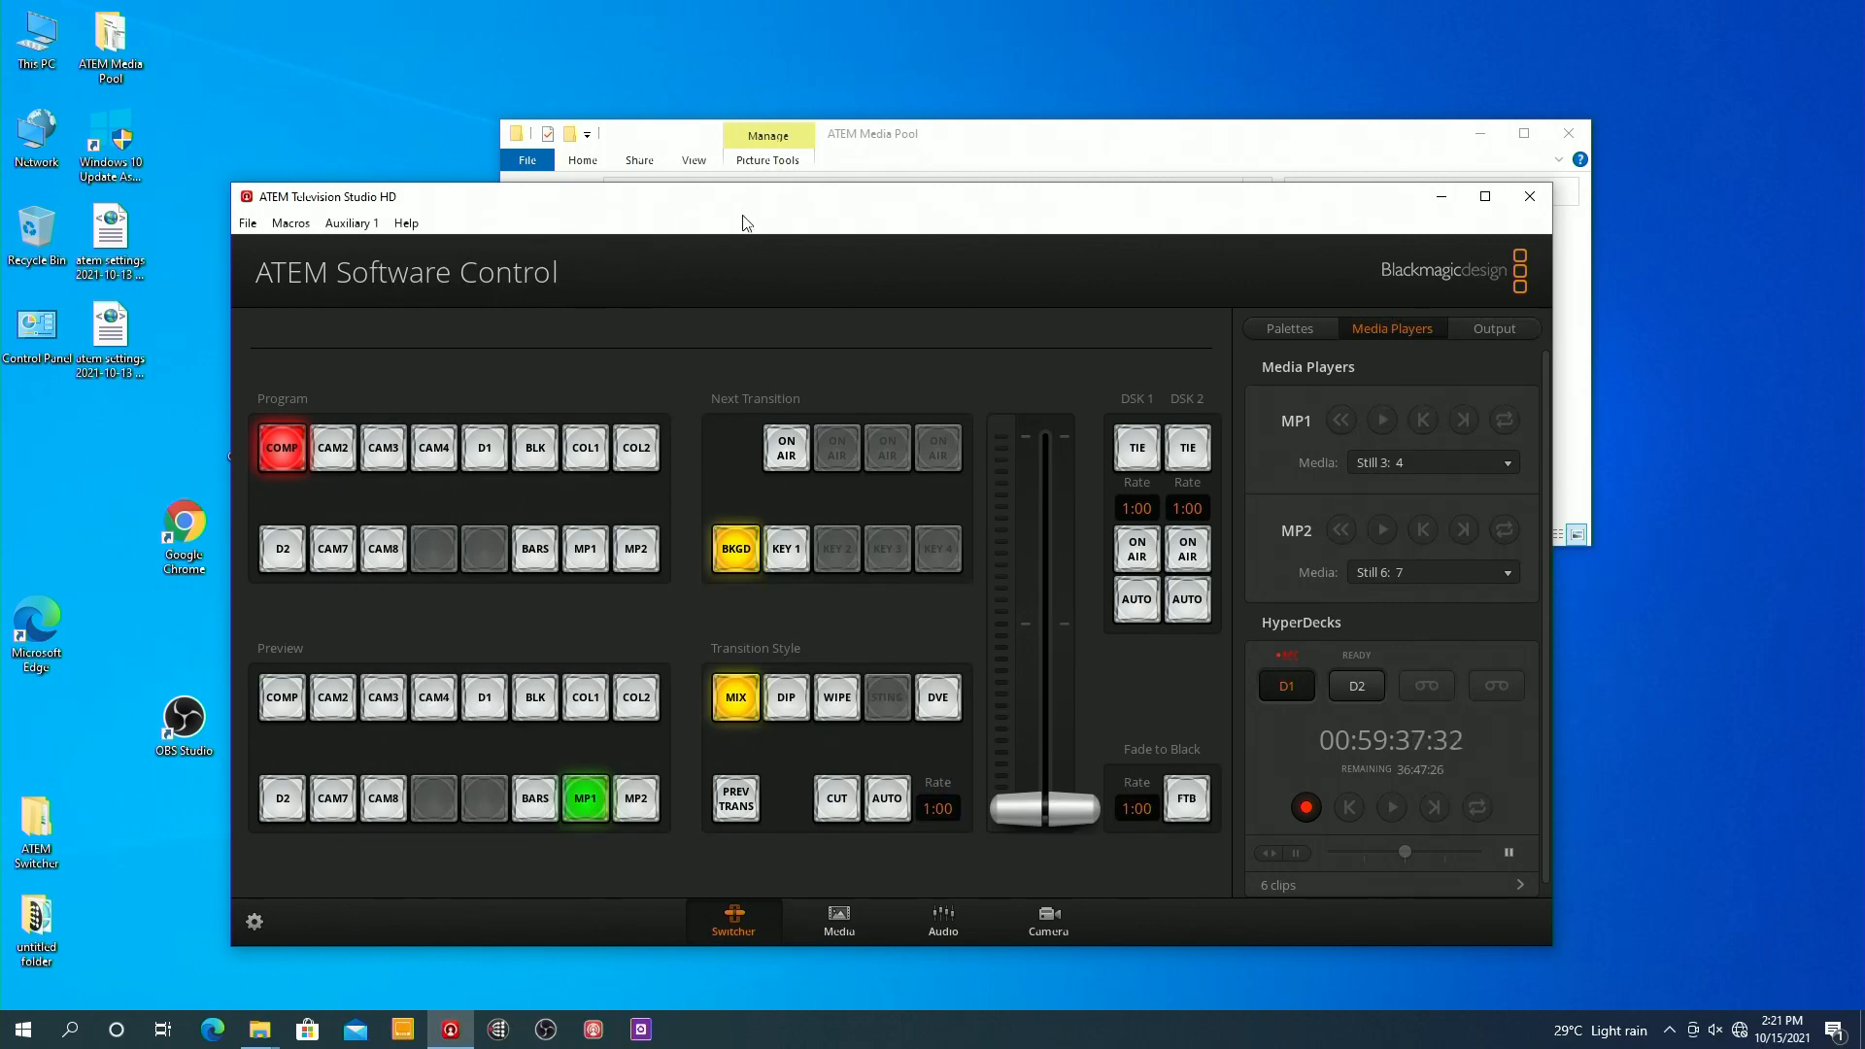